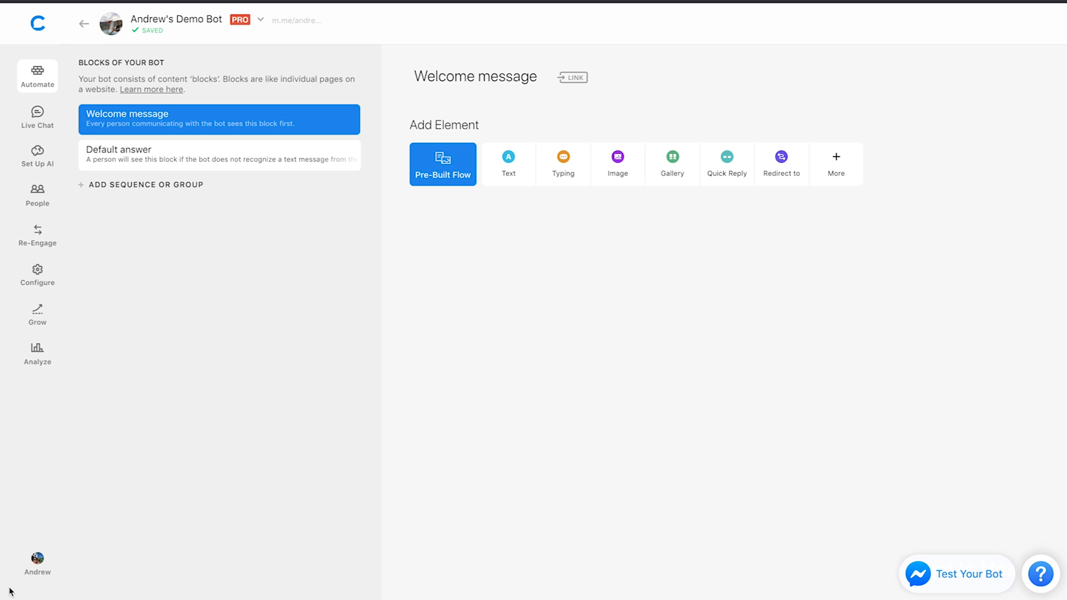
{"action": "mouse_move", "coordinate": [846, 247]}
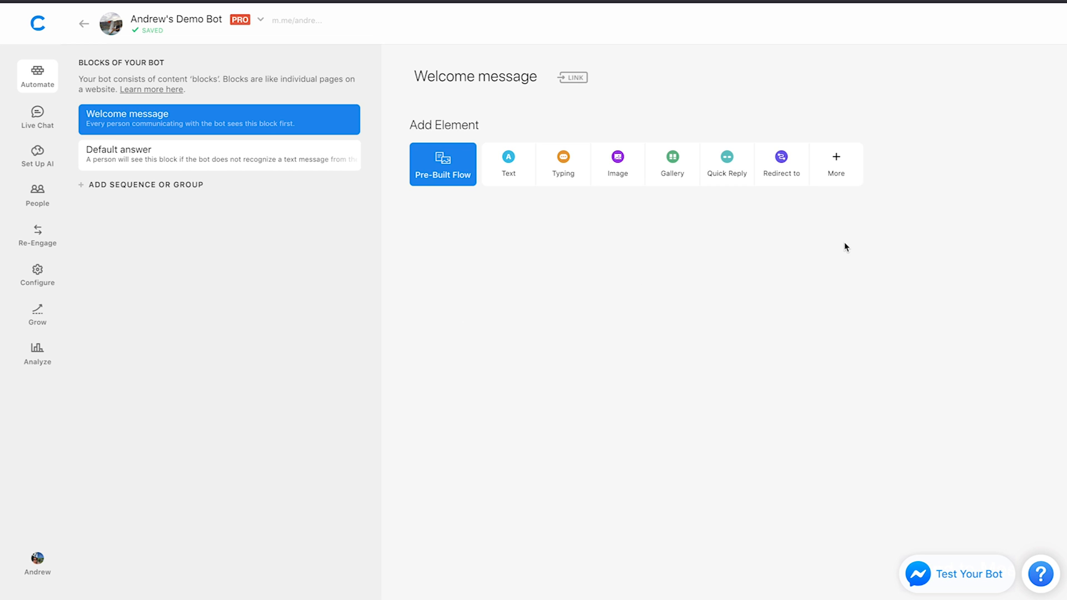
{"action": "mouse_move", "coordinate": [835, 165]}
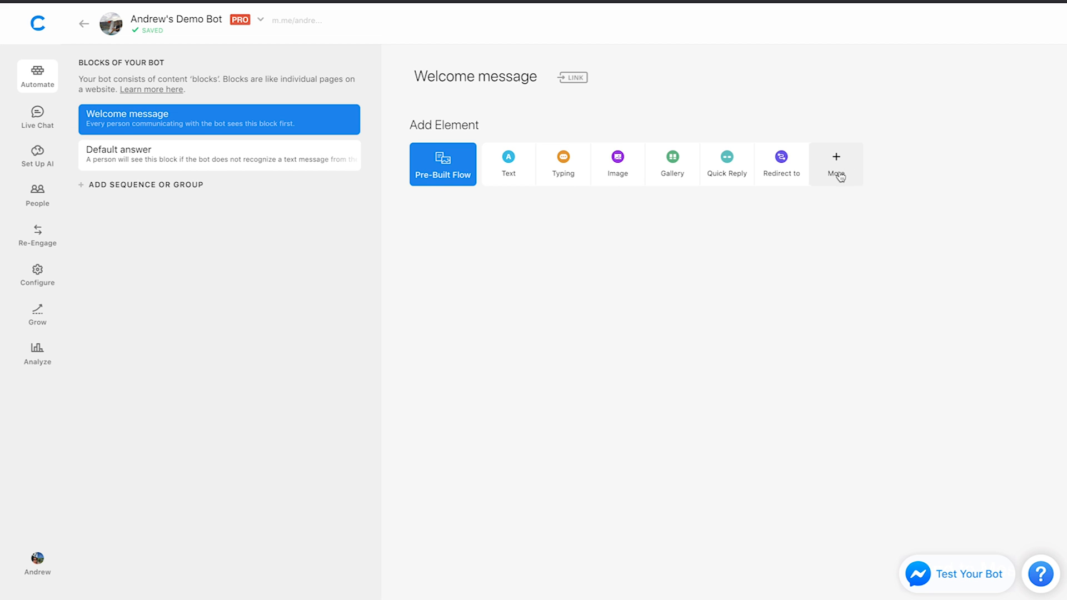
Show the full Chatfuel plugin catalog for the Welcome message block via 'More'.
{"action": "left_click", "coordinate": [836, 163]}
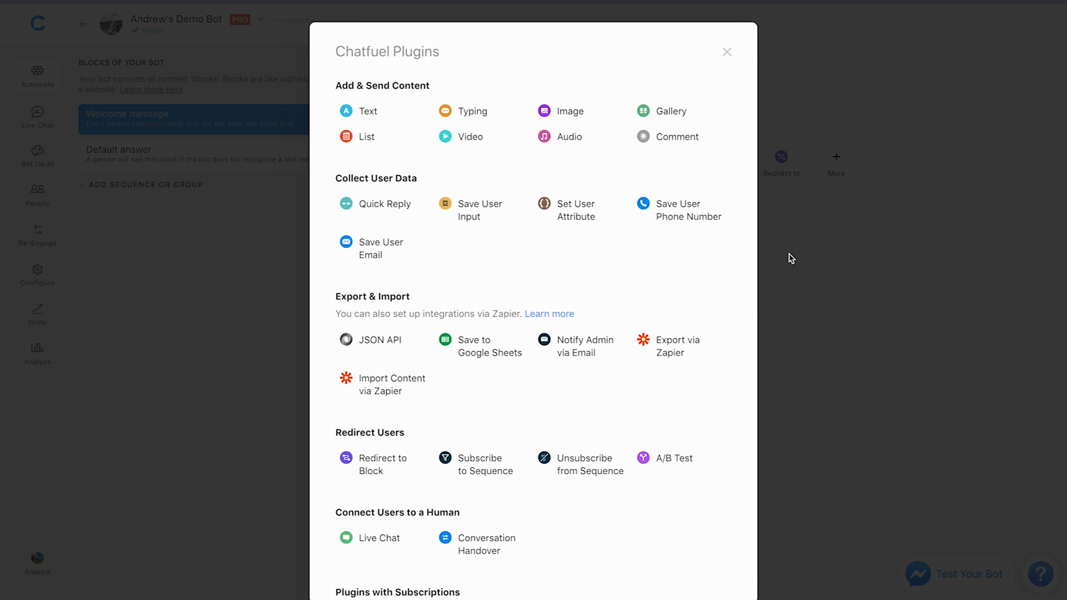
Add an A/B Test plugin under Redirect Users, keeping Variant A and B at 50% each.
{"action": "left_click", "coordinate": [671, 457]}
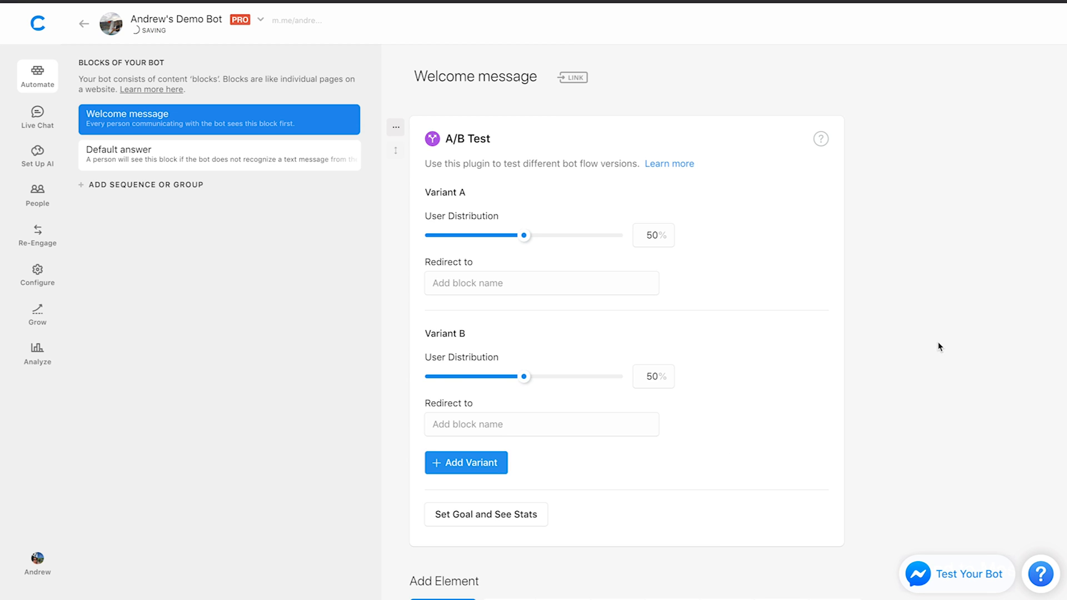
{"action": "mouse_move", "coordinate": [611, 205]}
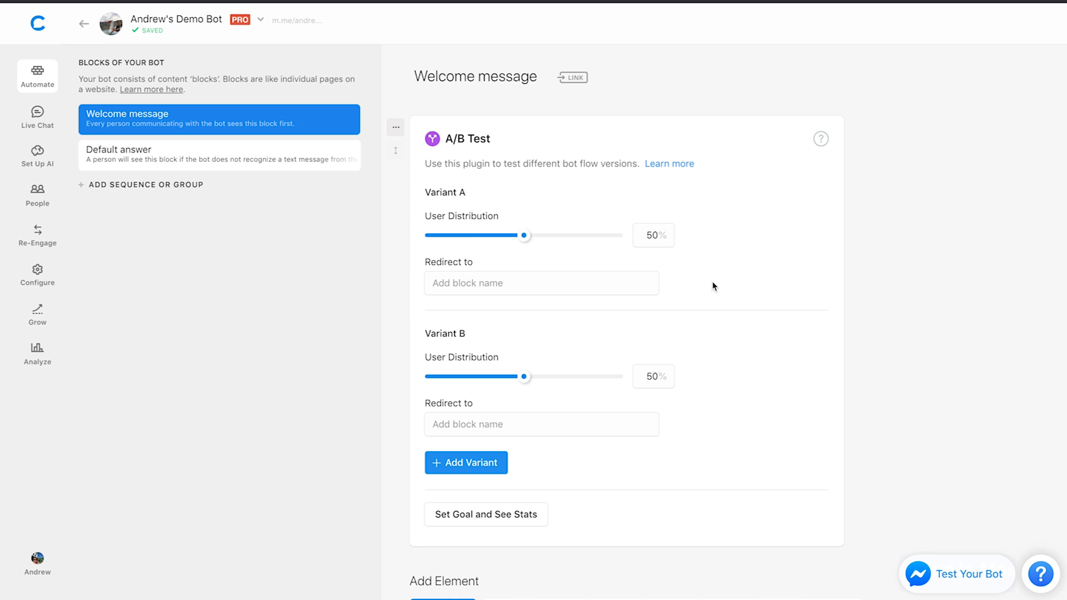
{"action": "scroll", "scroll_direction": "down", "scroll_amount": 3}
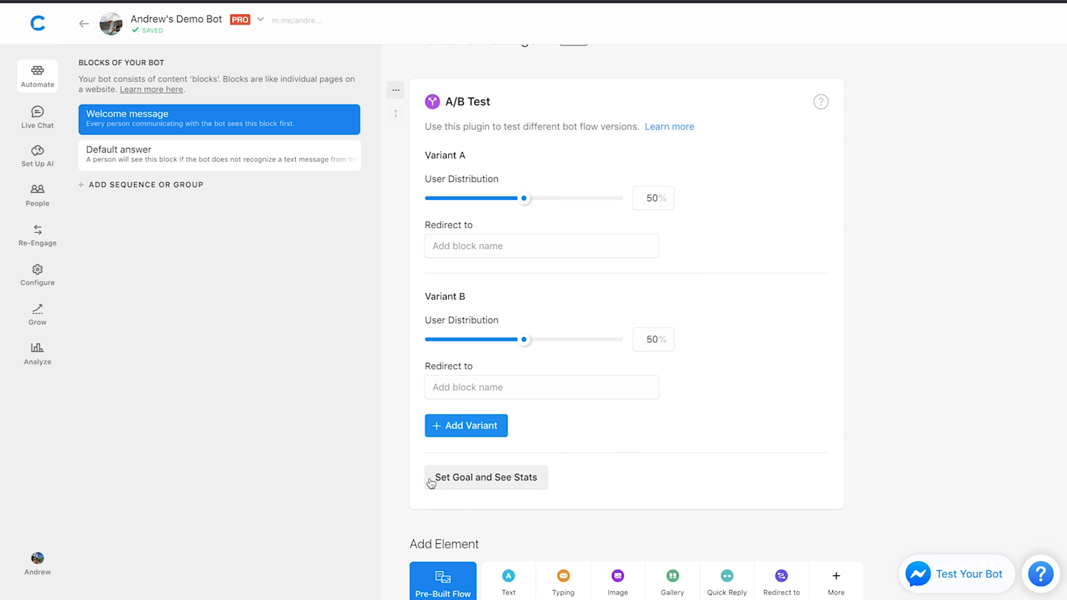
{"action": "mouse_move", "coordinate": [927, 371]}
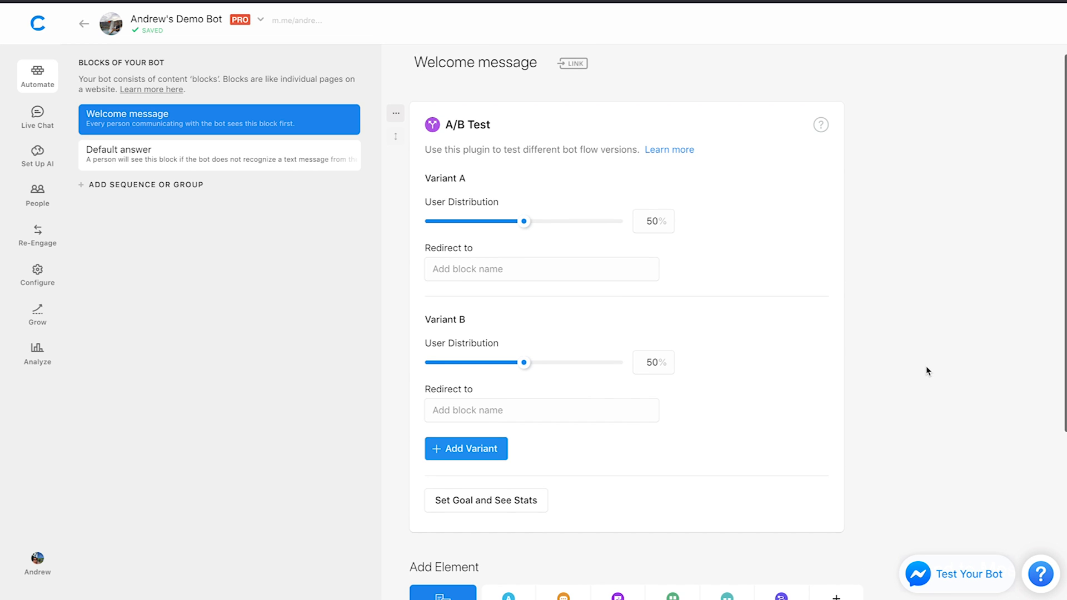
{"action": "mouse_move", "coordinate": [766, 332]}
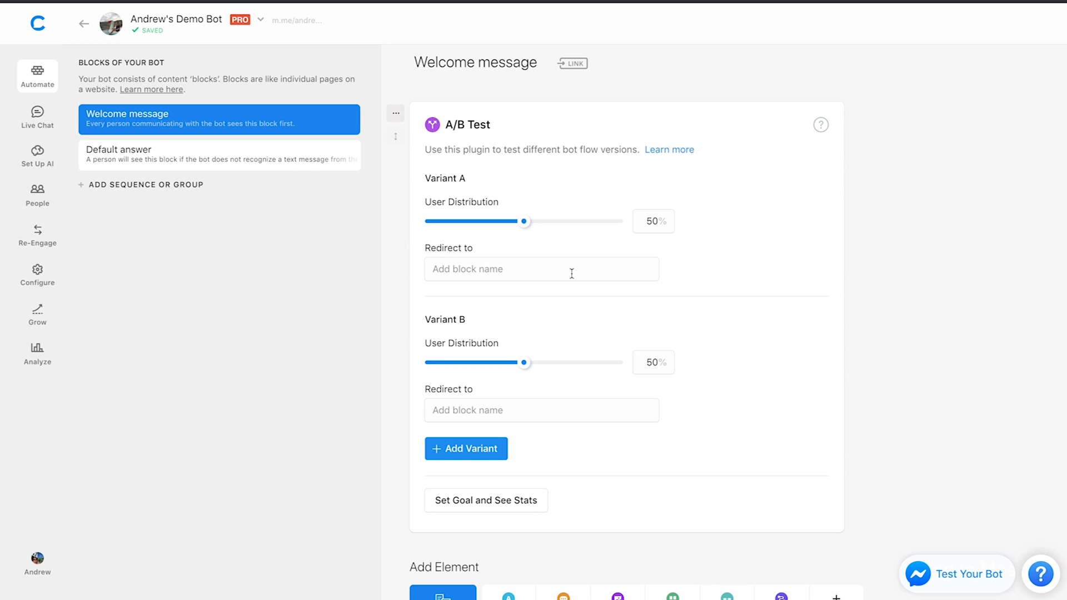
Redirect Variant A to a new 'With Name' block and Variant B to 'Without Name'.
{"action": "left_click", "coordinate": [541, 269]}
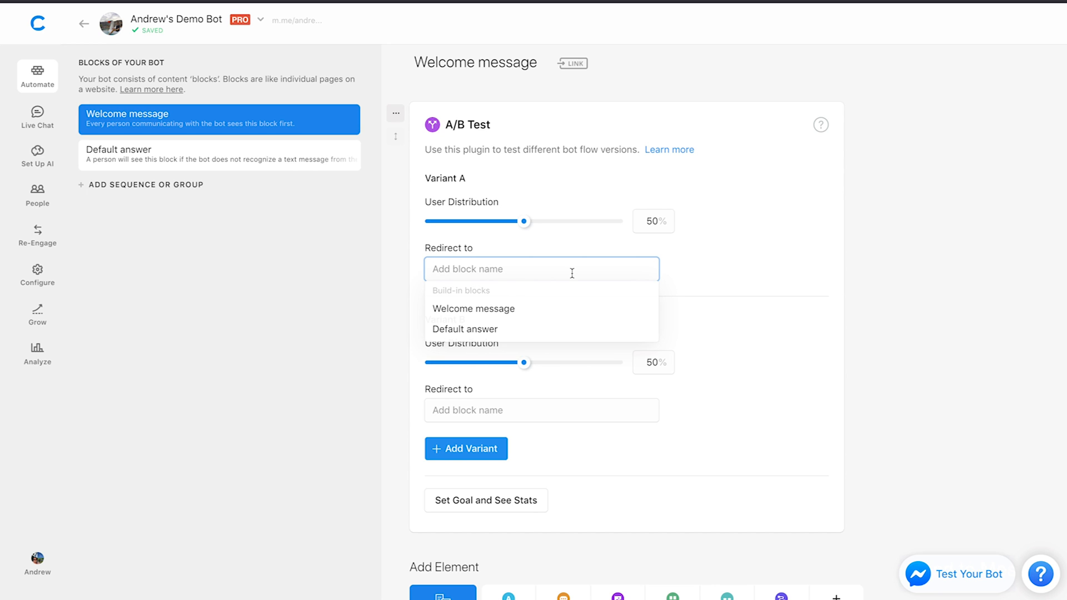
{"action": "type", "text": "With Name"}
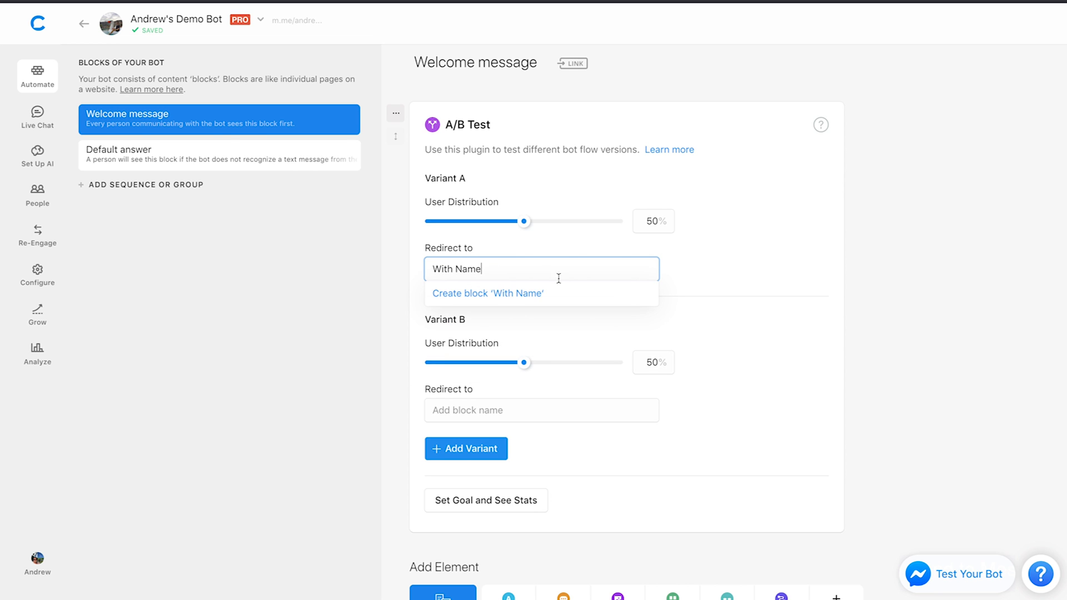
{"action": "left_click", "coordinate": [487, 293]}
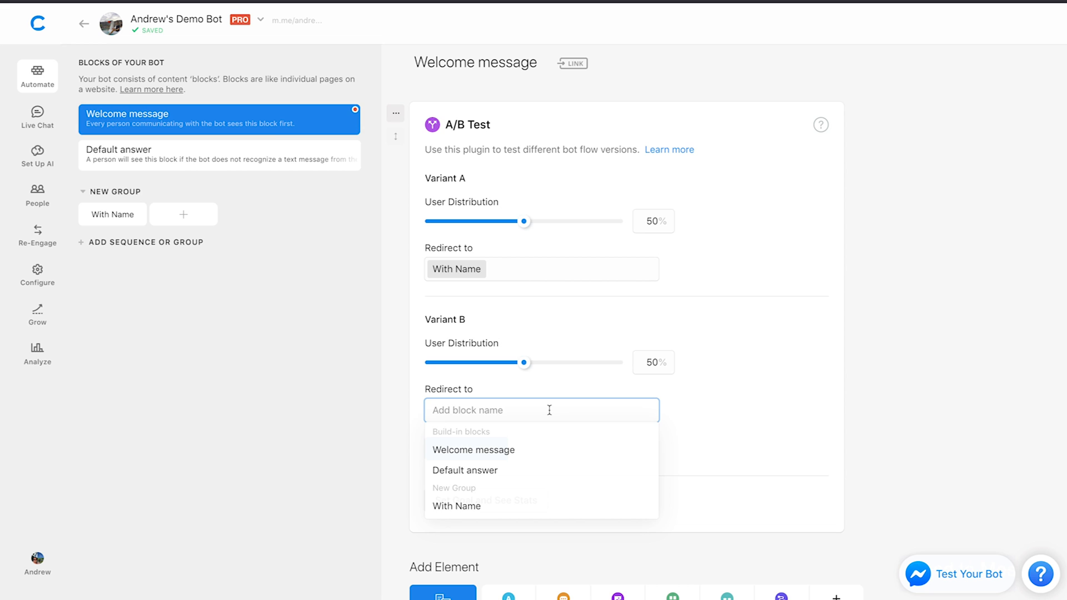
{"action": "type", "text": "Without Name"}
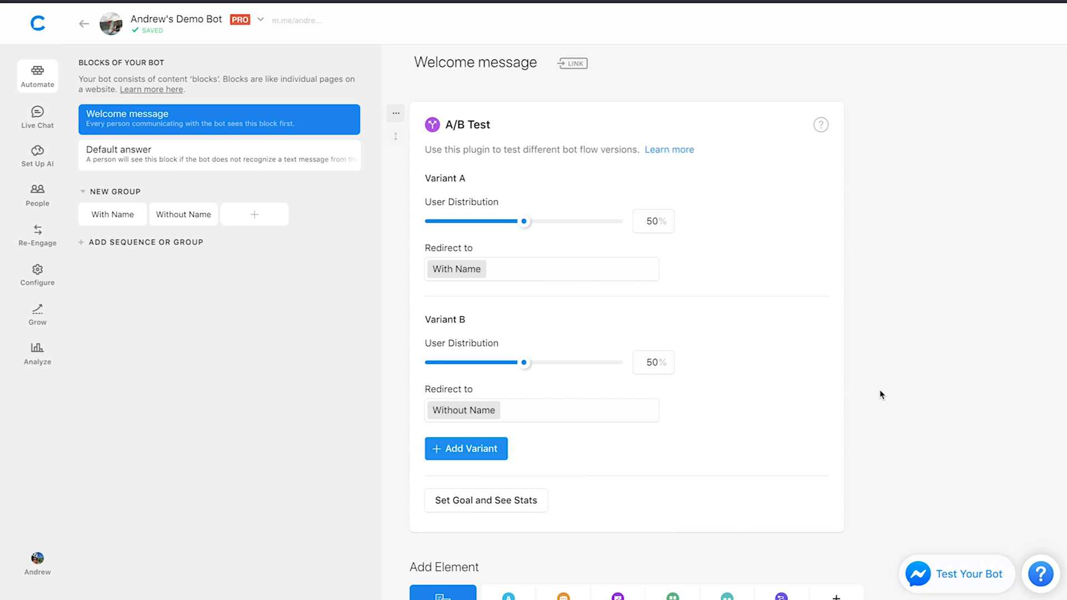
{"action": "mouse_move", "coordinate": [787, 384]}
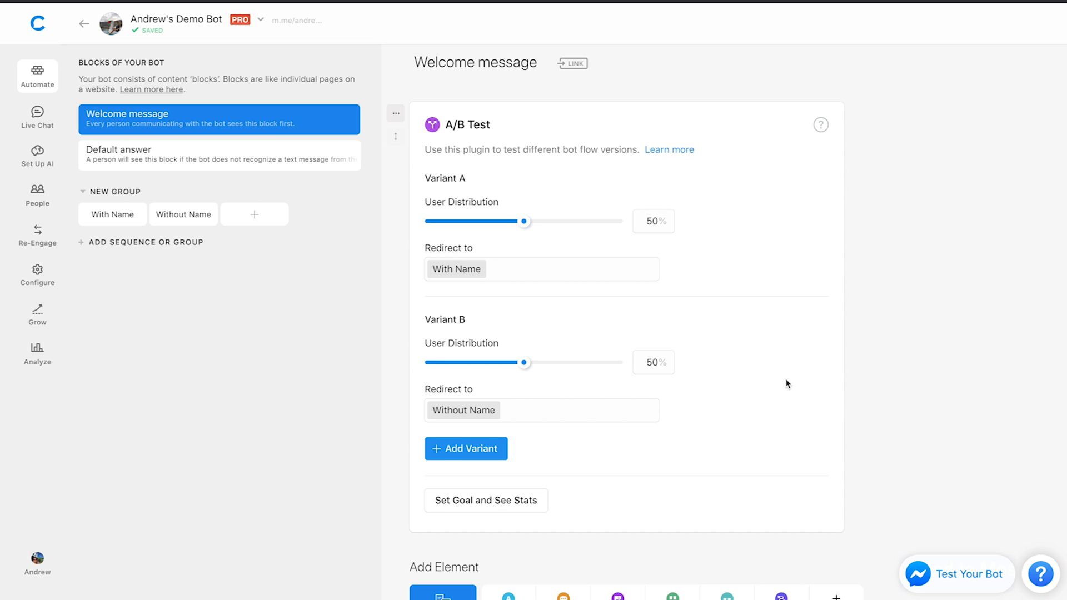
Write 'Hey {{first name}}, would you like to subscribe?' as the With Name block's text.
{"action": "left_click", "coordinate": [111, 214]}
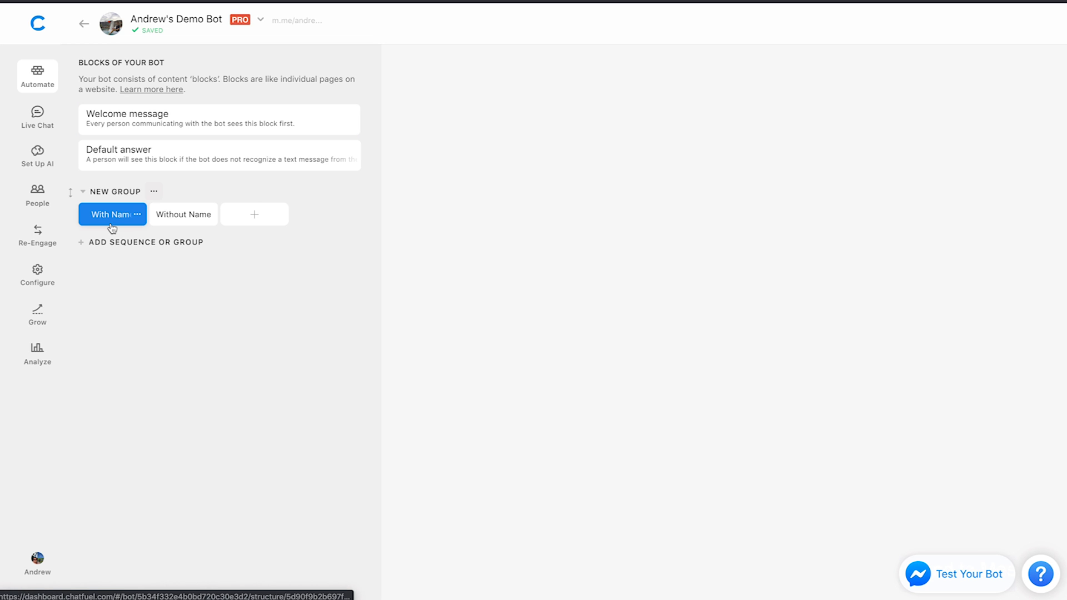
{"action": "left_click", "coordinate": [112, 213]}
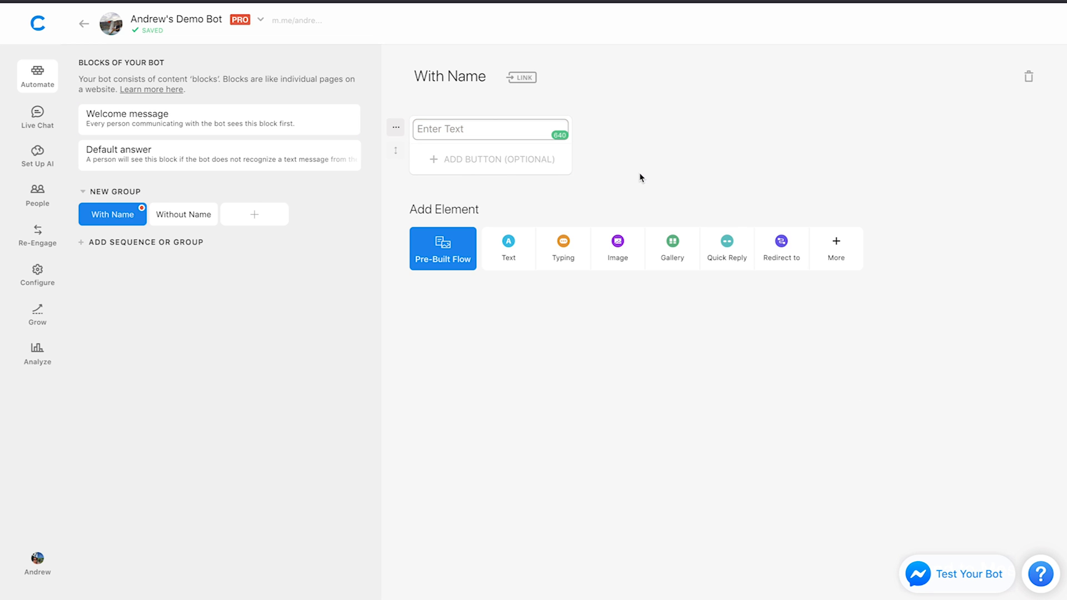
{"action": "type", "text": "Hey {{first name"}
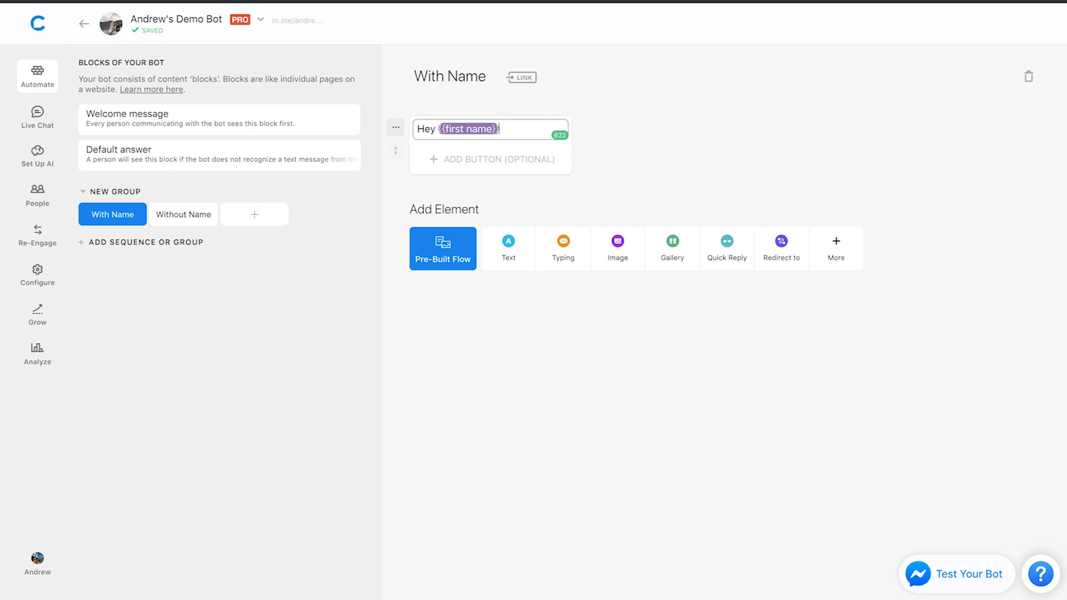
{"action": "type", "text": ", would you like to subscribe"}
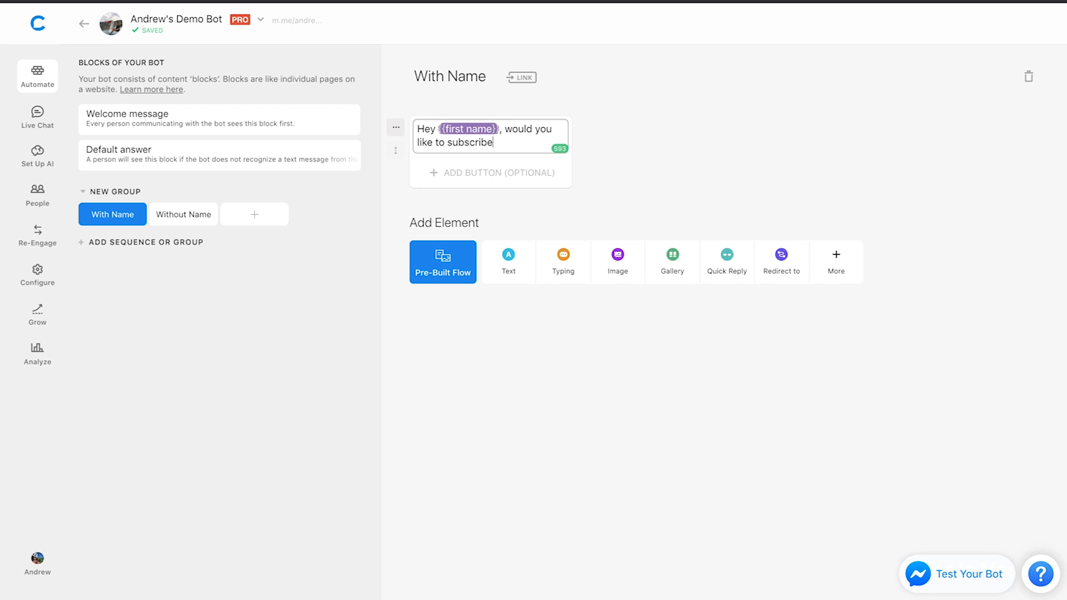
{"action": "type", "text": "?"}
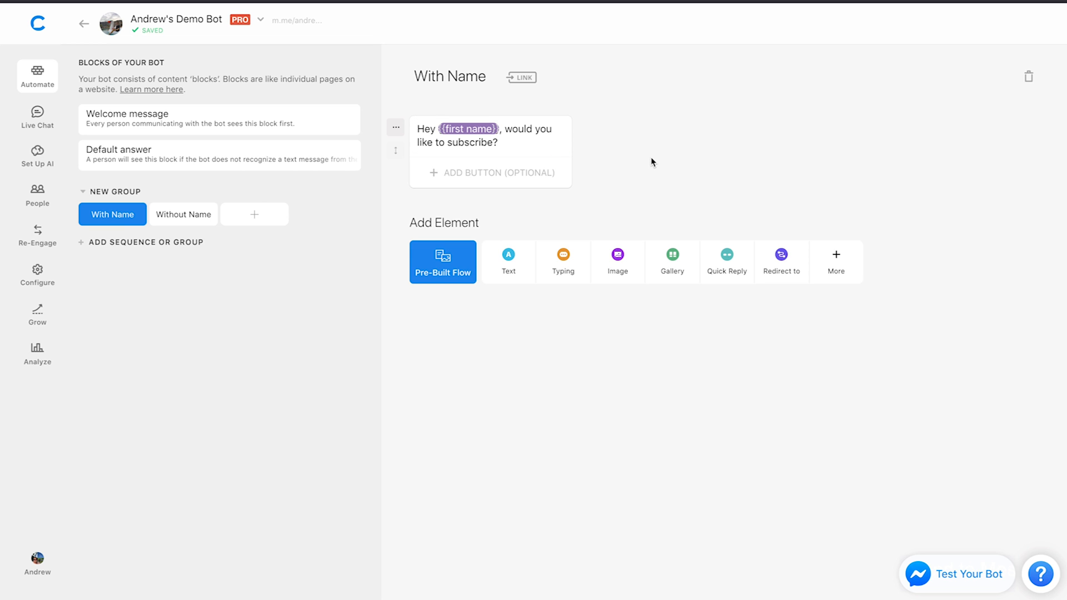
{"action": "mouse_move", "coordinate": [726, 261]}
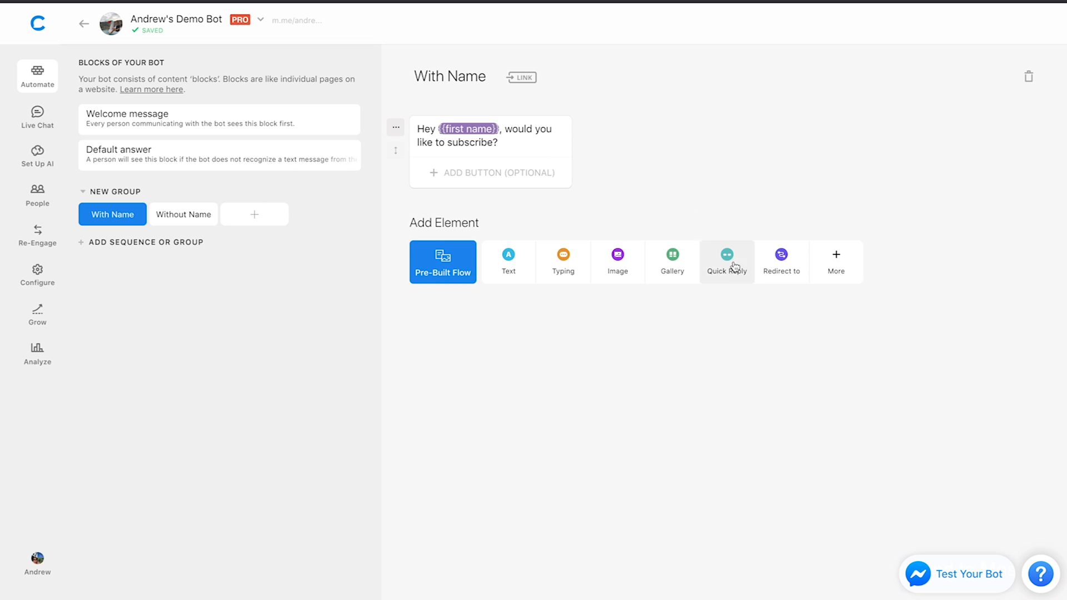
Add Yes and No quick replies saved to the 'subscribed' user attribute.
{"action": "left_click", "coordinate": [726, 261]}
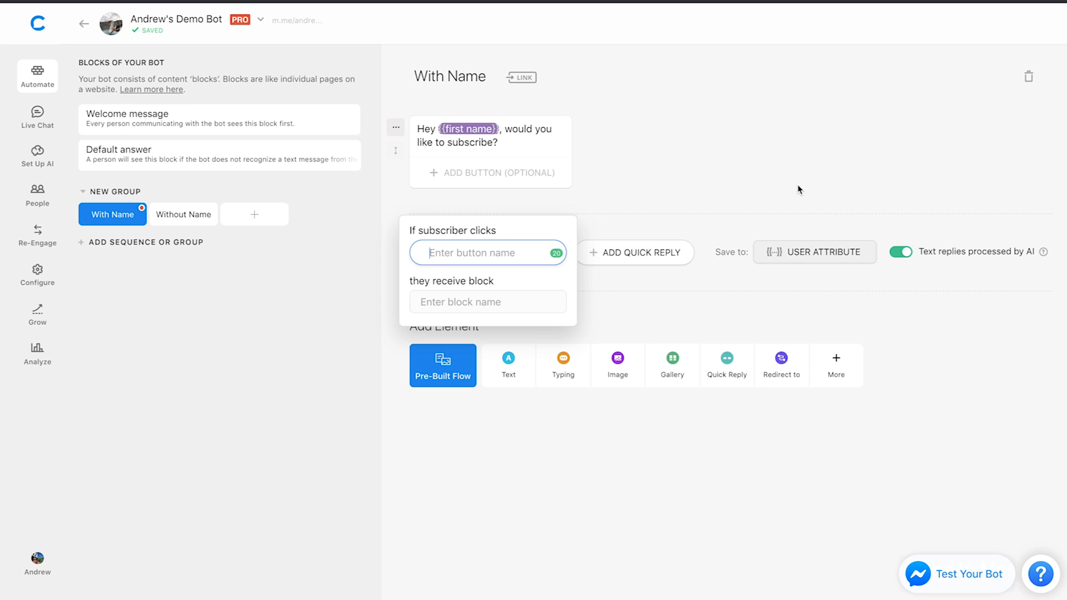
{"action": "type", "text": "Yes"}
{"action": "type", "text": "No"}
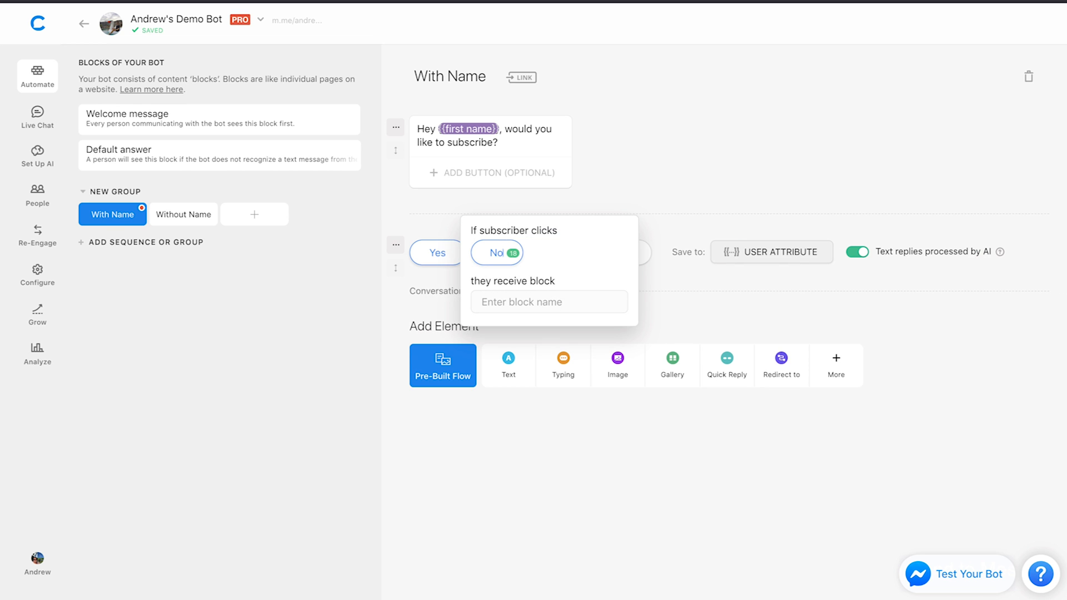
{"action": "left_click", "coordinate": [771, 253]}
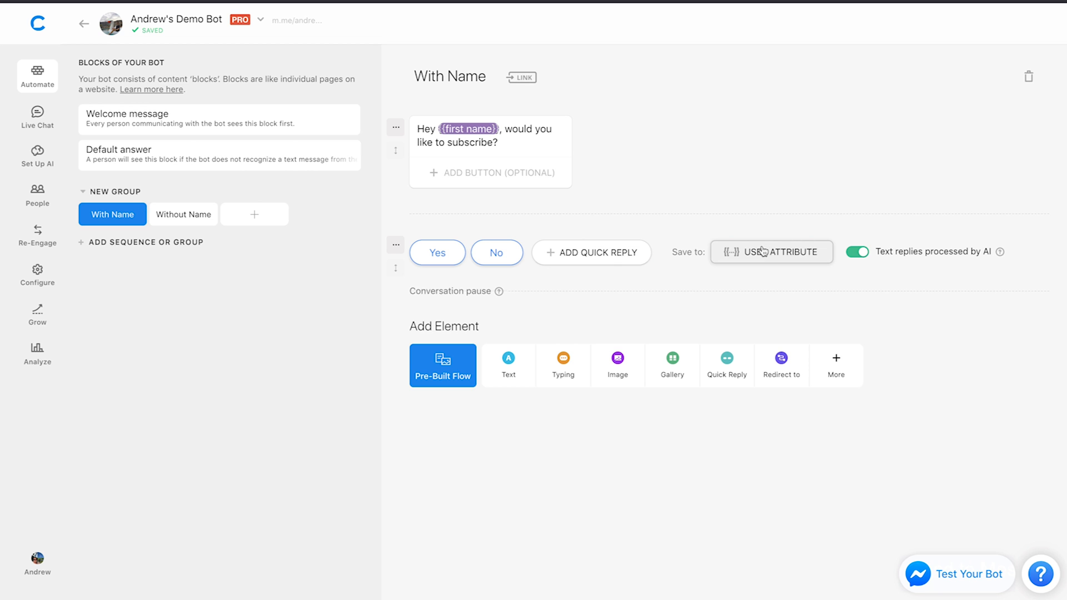
{"action": "left_click", "coordinate": [771, 252]}
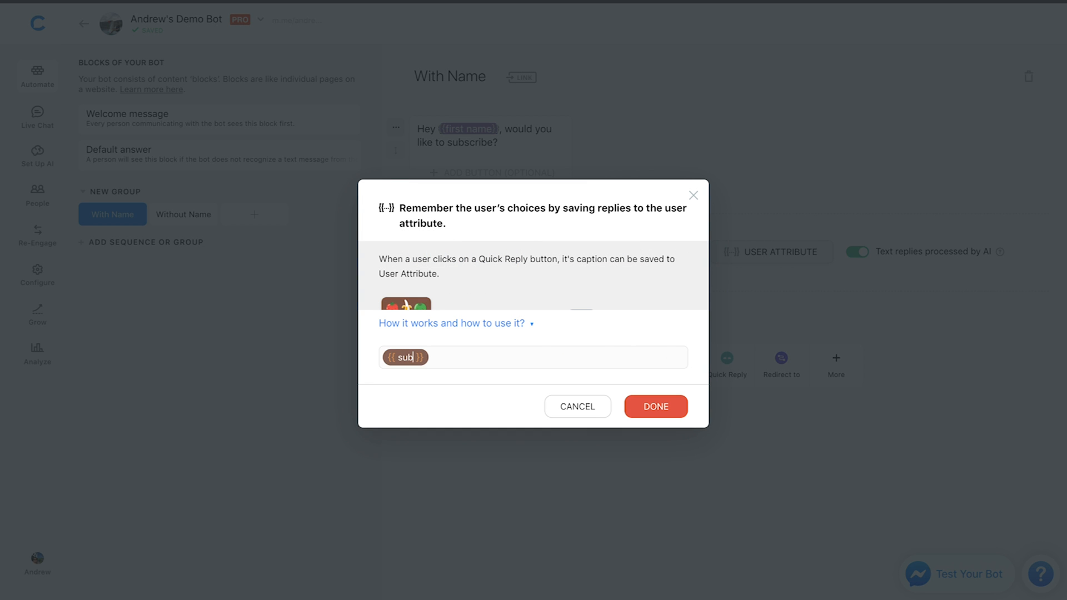
{"action": "left_click", "coordinate": [654, 406]}
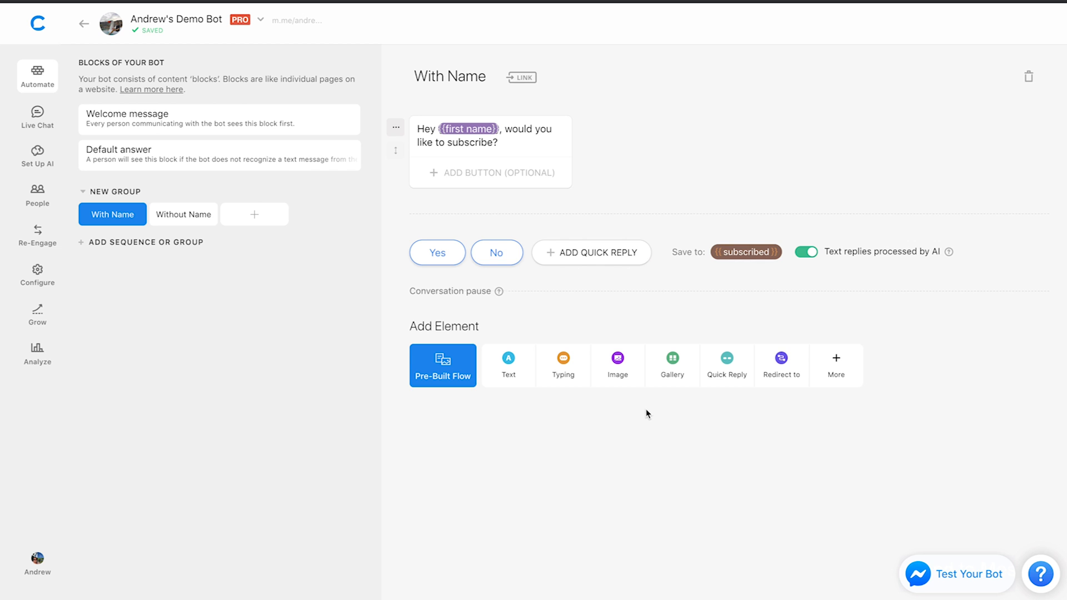
{"action": "mouse_move", "coordinate": [174, 267]}
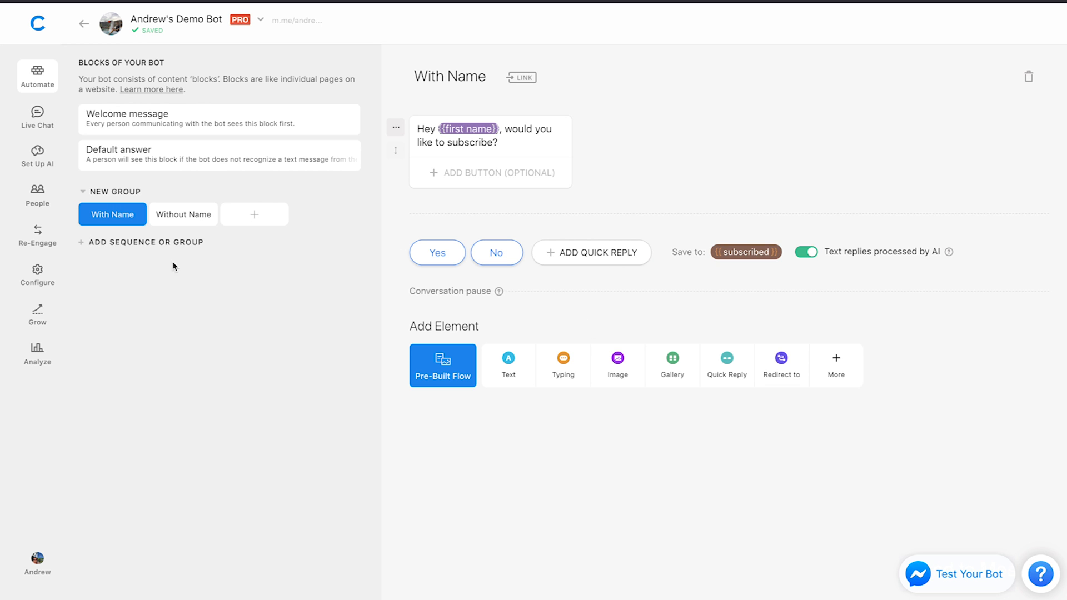
{"action": "mouse_move", "coordinate": [581, 156]}
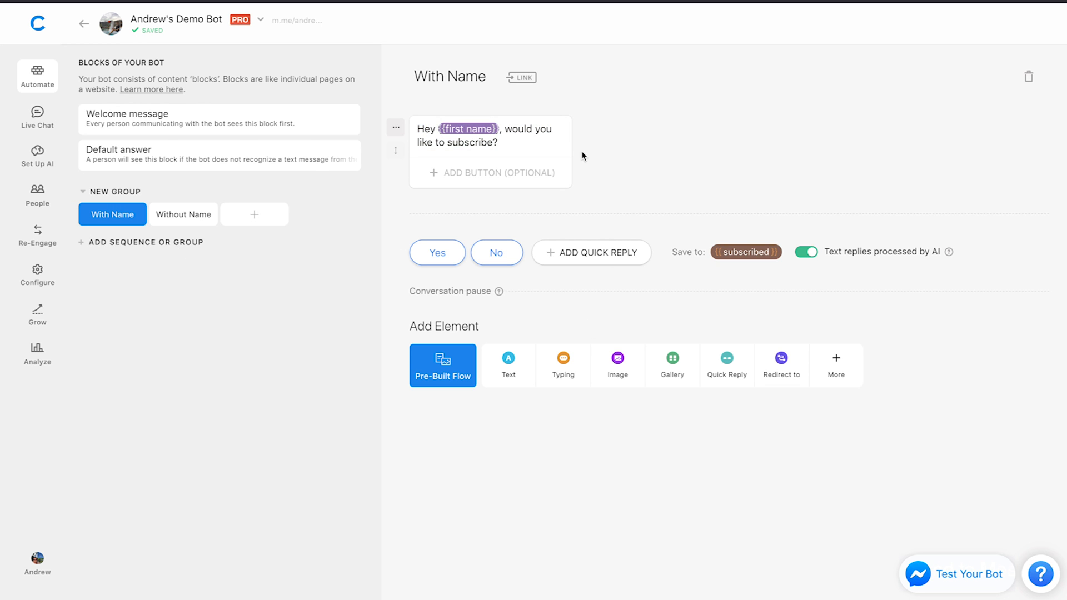
Fill the Without Name block with 'Hey, would you like to subscribe?' and Yes/No replies saved to 'subscribed'.
{"action": "left_click", "coordinate": [184, 214]}
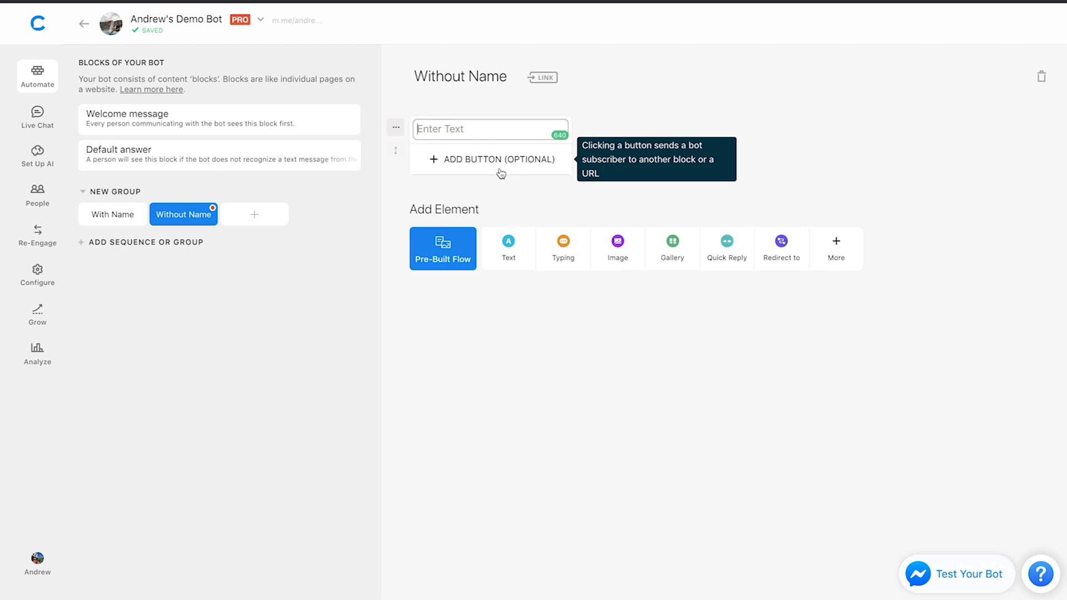
{"action": "type", "text": "Hey {{first name}} would you like to"}
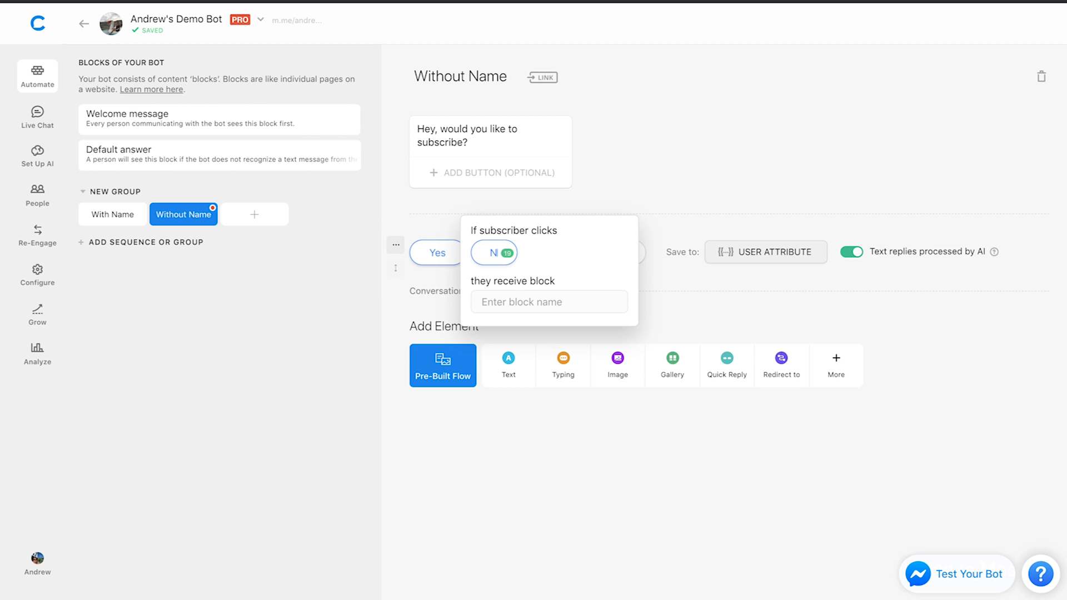
{"action": "left_click", "coordinate": [765, 253]}
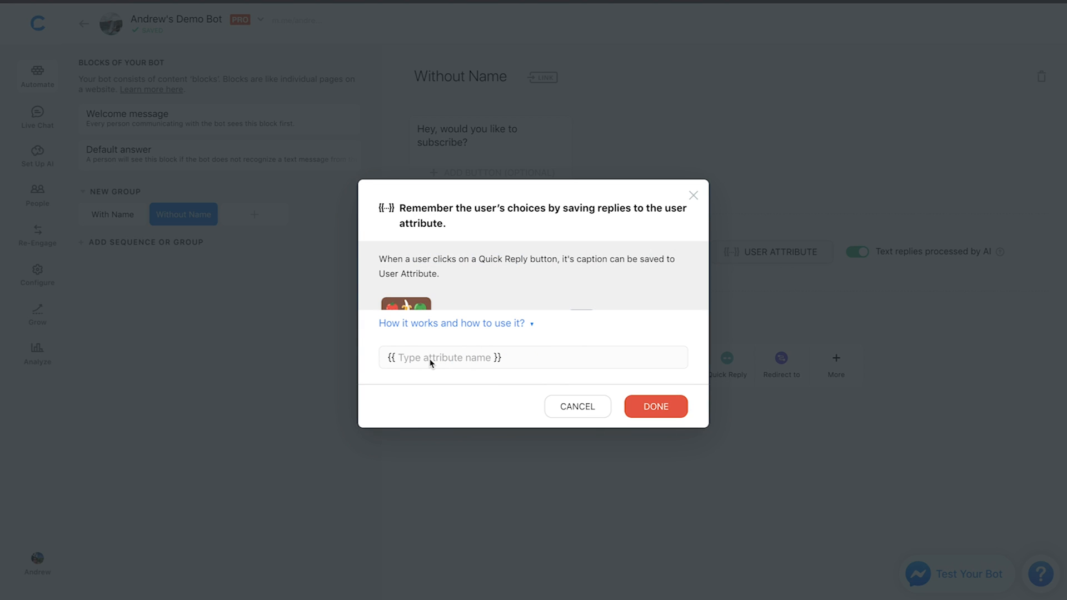
{"action": "type", "text": "subscribed }}"}
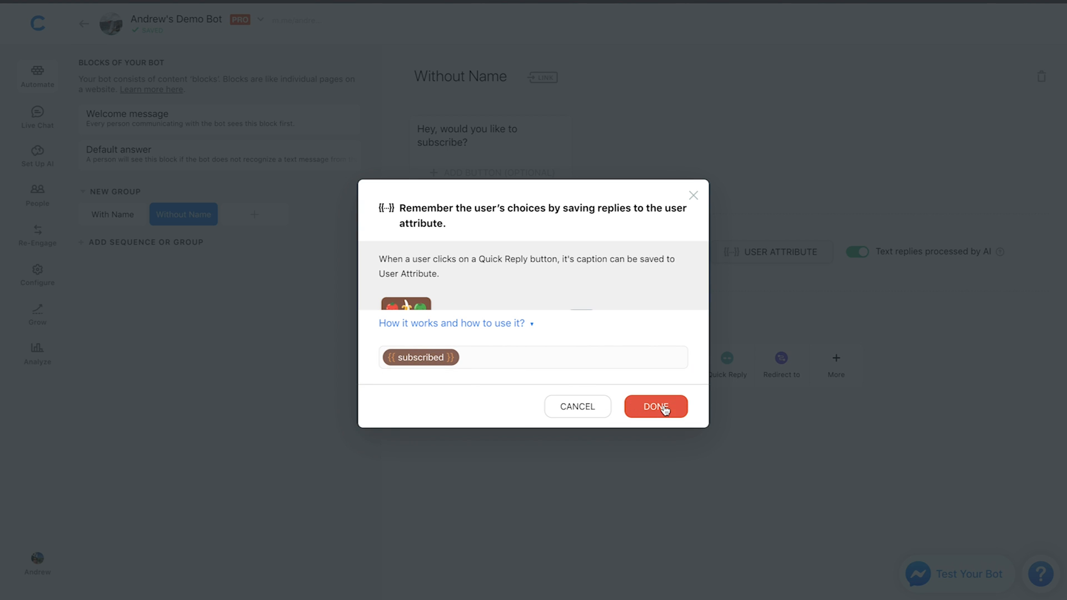
{"action": "left_click", "coordinate": [656, 407]}
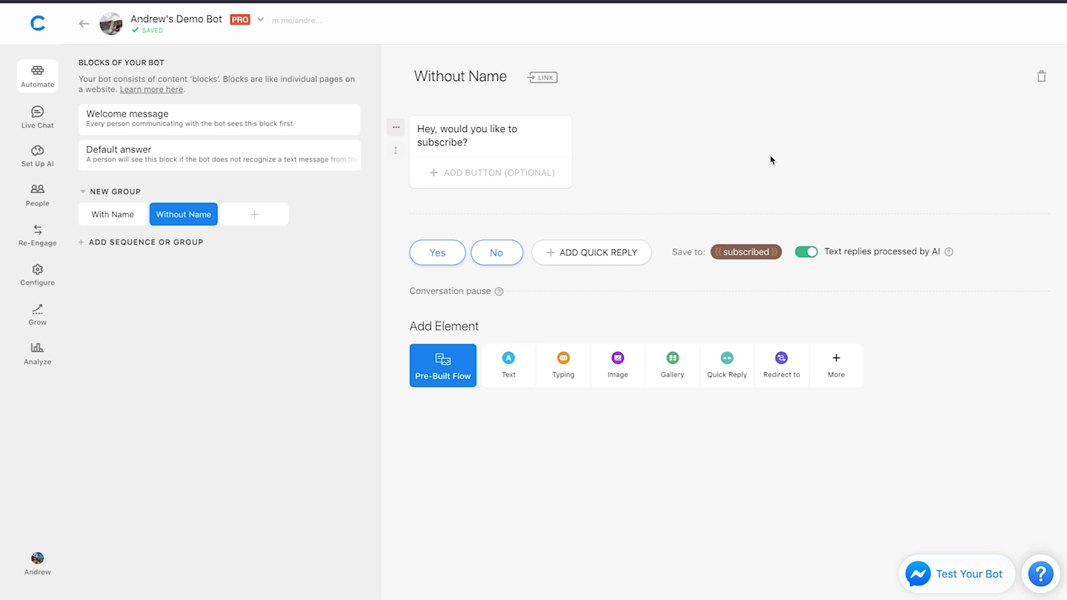
{"action": "mouse_move", "coordinate": [248, 111]}
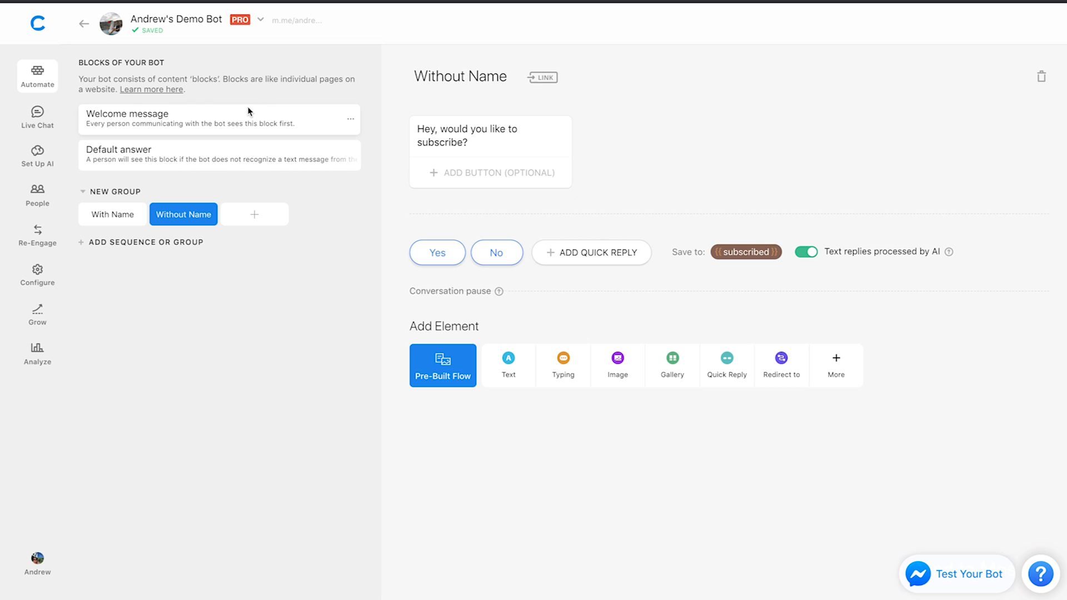
{"action": "mouse_move", "coordinate": [225, 122]}
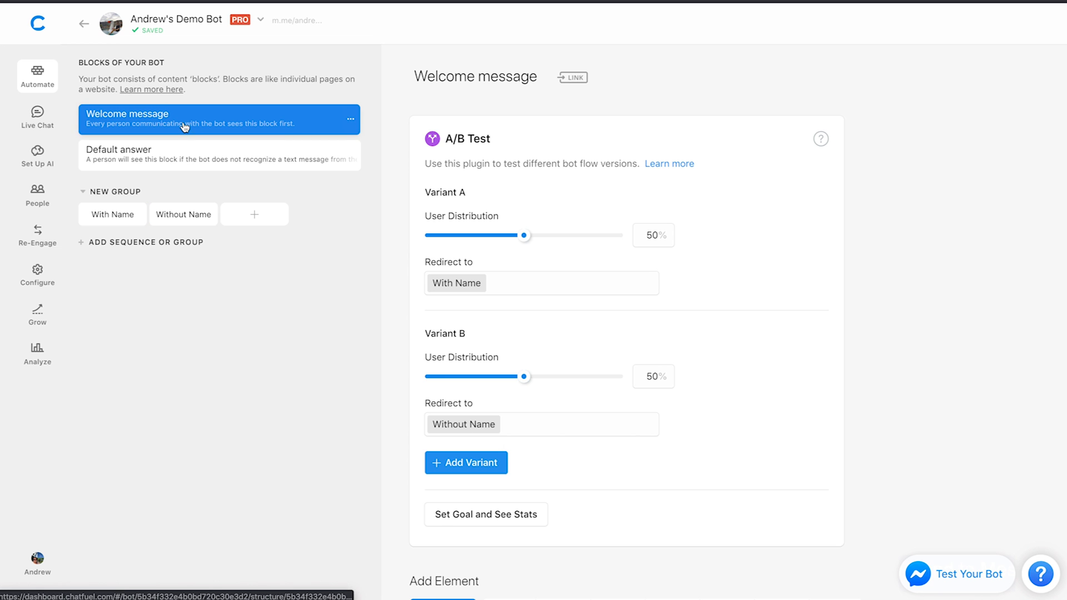
Scroll the Welcome message block down to the 50/50 A/B Test plugin.
{"action": "scroll", "scroll_direction": "down", "scroll_amount": 3}
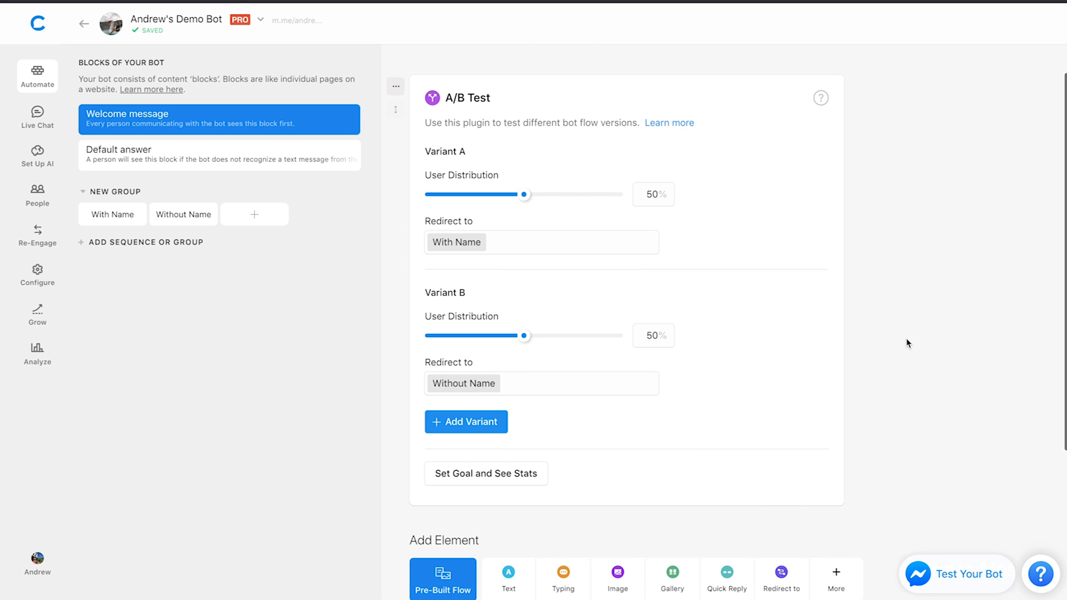
{"action": "mouse_move", "coordinate": [537, 454]}
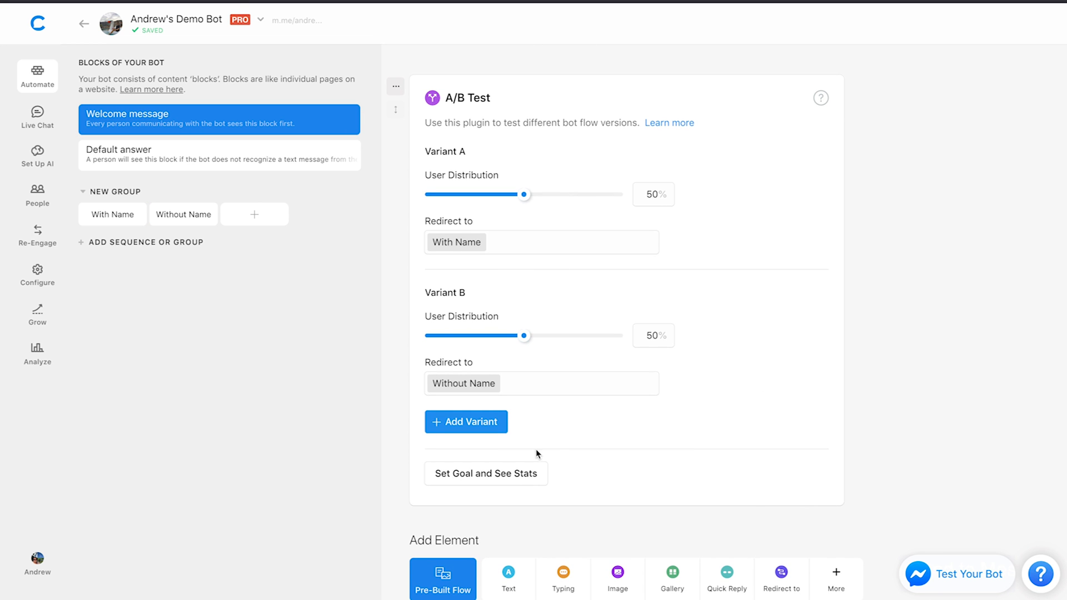
{"action": "mouse_move", "coordinate": [503, 481]}
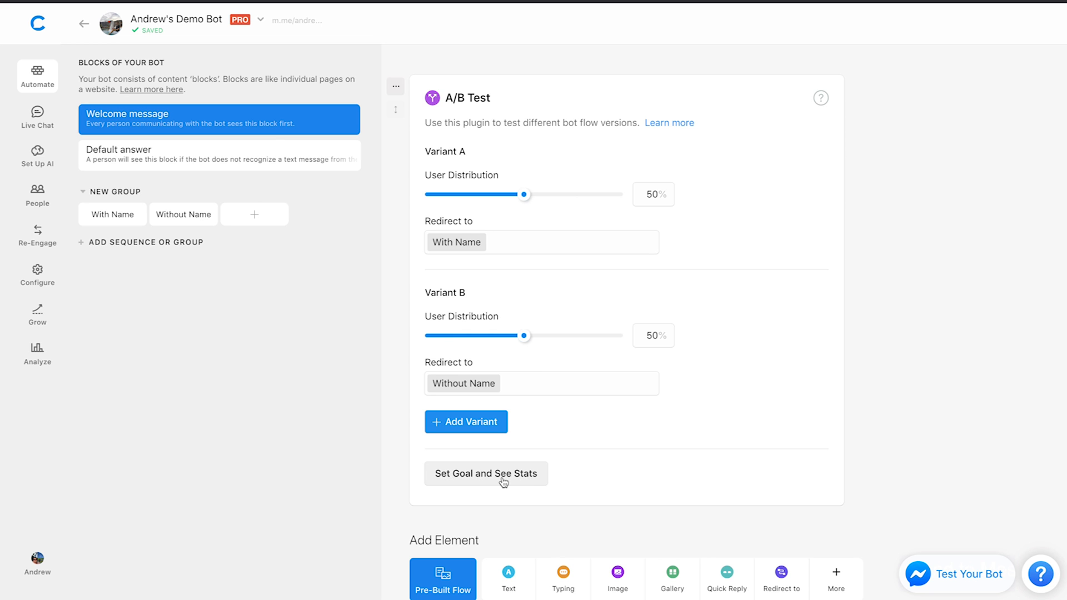
Set the A/B test goal to attribute 'subscribed' equals Yes, showing per-variant stats.
{"action": "left_click", "coordinate": [486, 474]}
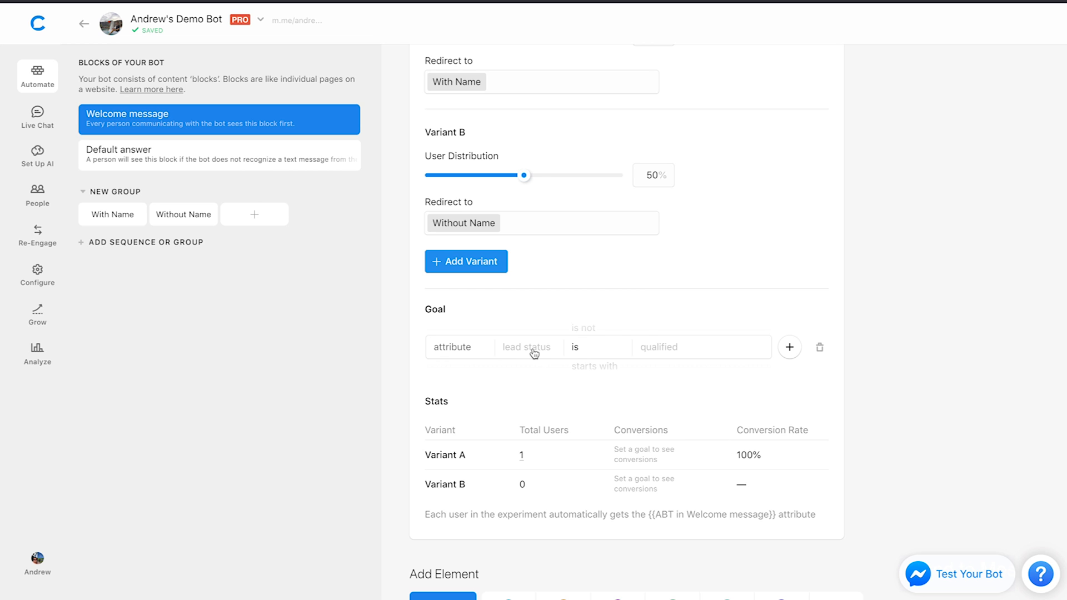
{"action": "type", "text": "subs"}
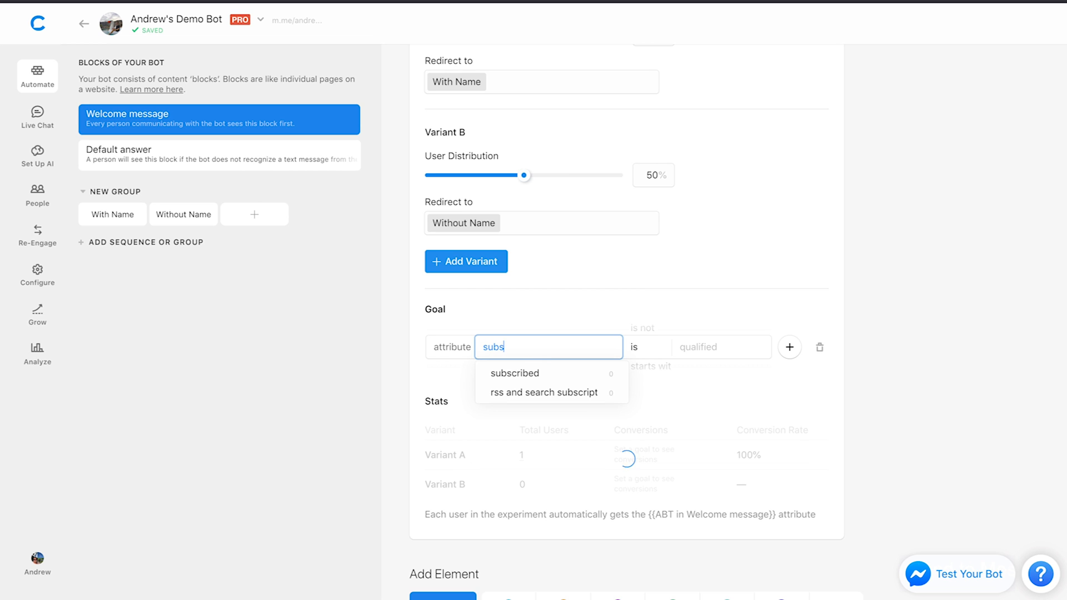
{"action": "left_click", "coordinate": [515, 373]}
{"action": "type", "text": "Yes"}
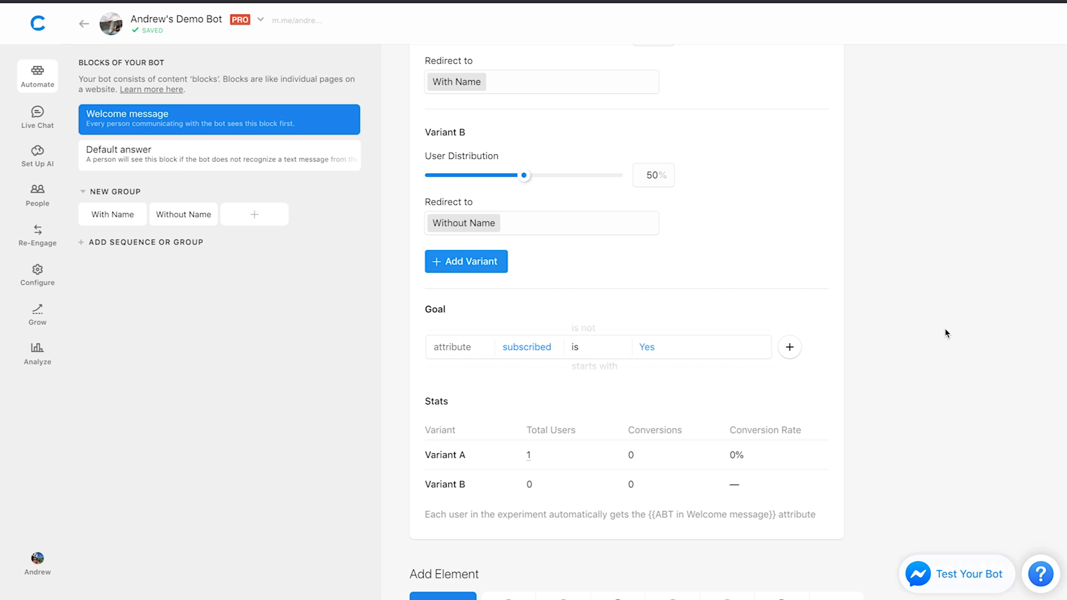
{"action": "mouse_move", "coordinate": [637, 557]}
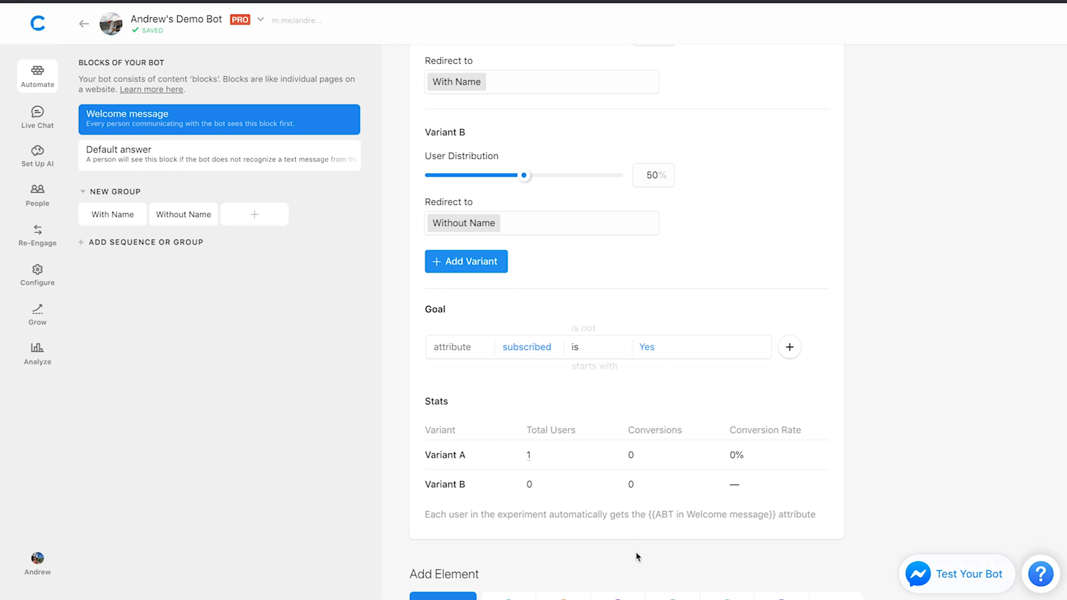
{"action": "mouse_move", "coordinate": [965, 536]}
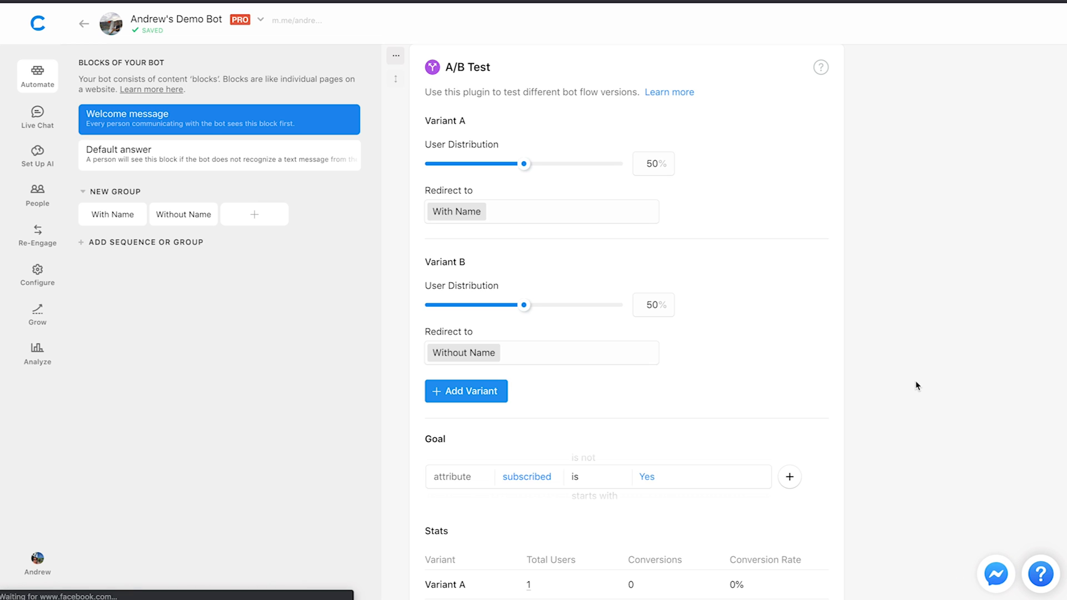
Test the bot in Messenger, answer Yes to the subscribe question, and close the chat.
{"action": "left_click", "coordinate": [996, 573]}
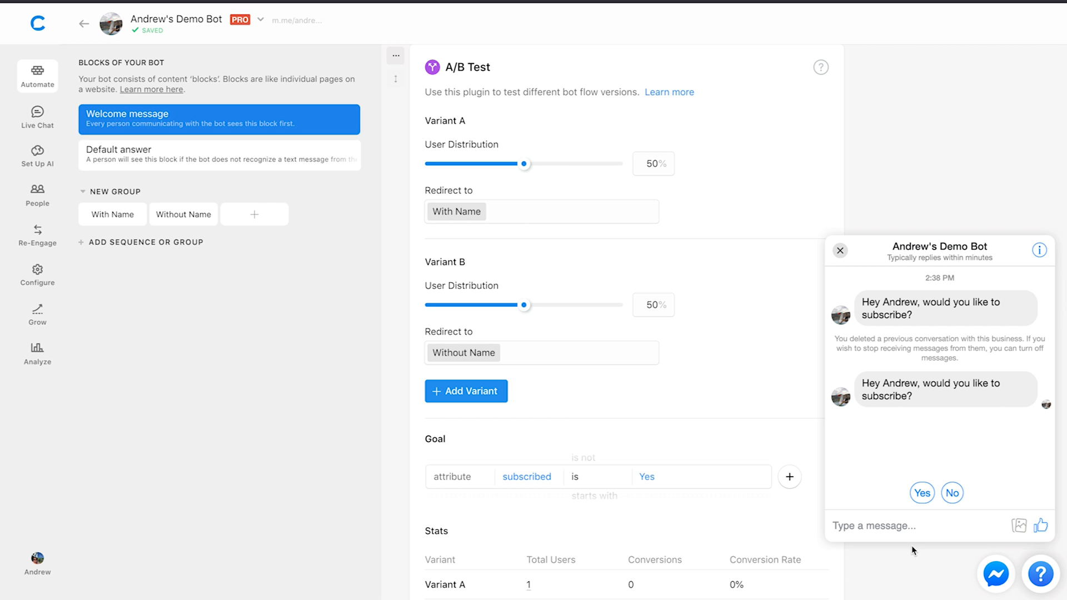
{"action": "mouse_move", "coordinate": [914, 540]}
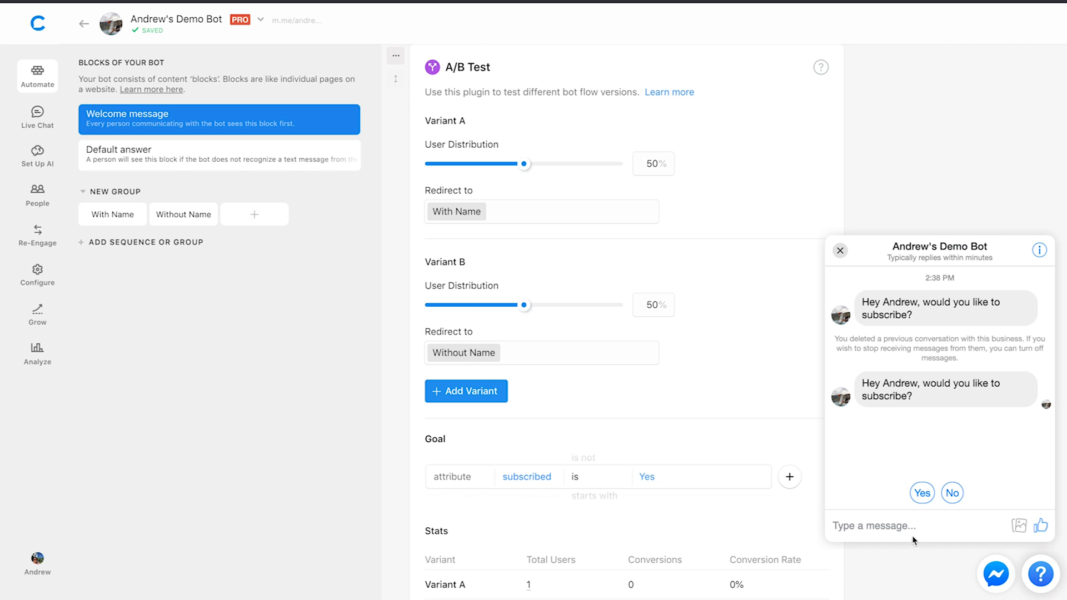
{"action": "left_click", "coordinate": [922, 492]}
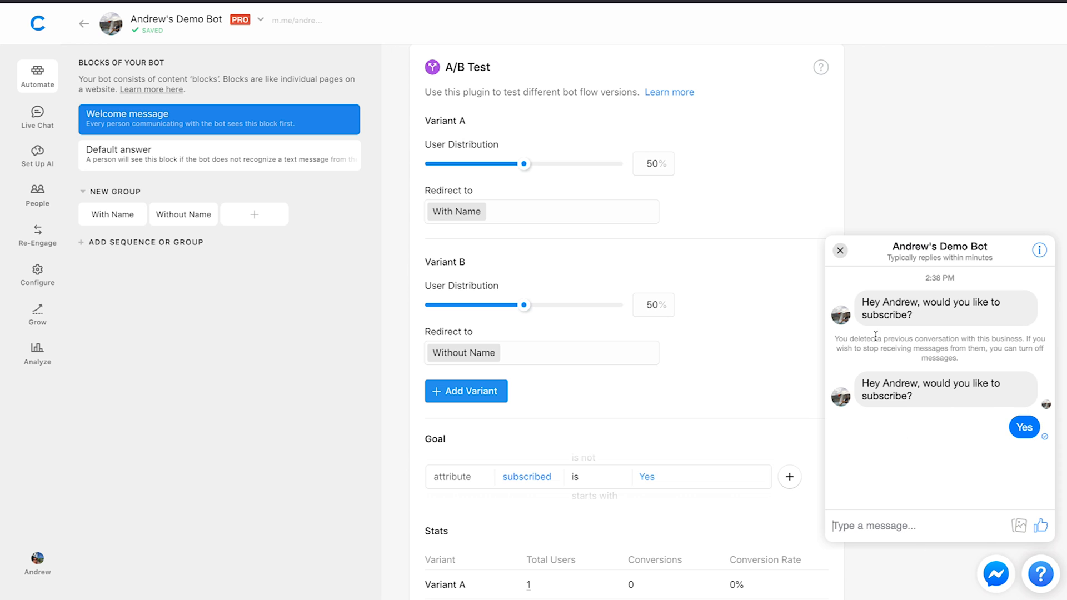
{"action": "left_click", "coordinate": [840, 250]}
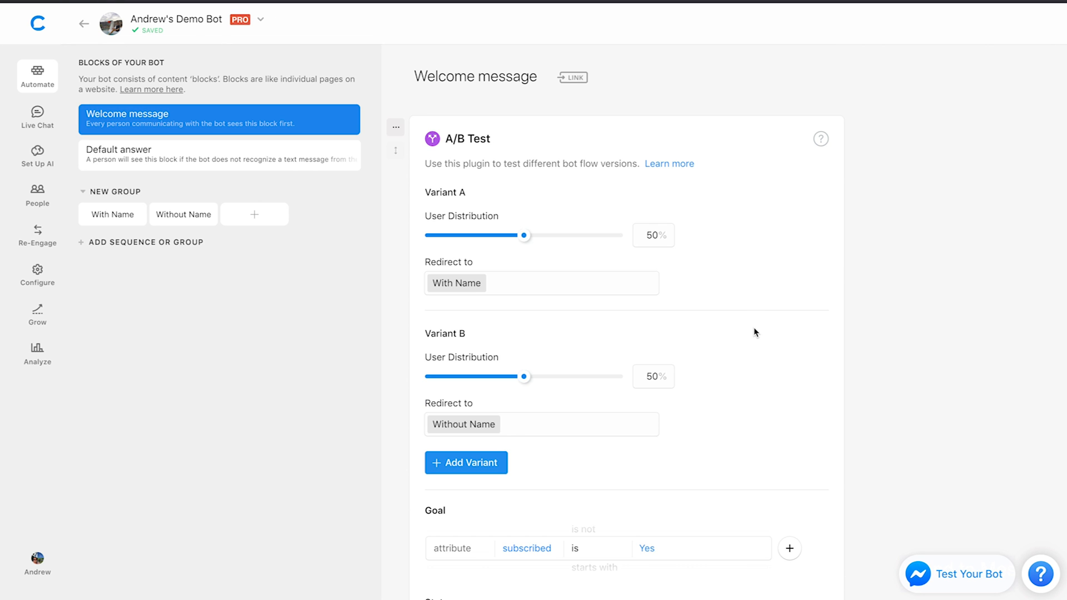
{"action": "scroll", "scroll_direction": "down", "scroll_amount": 3}
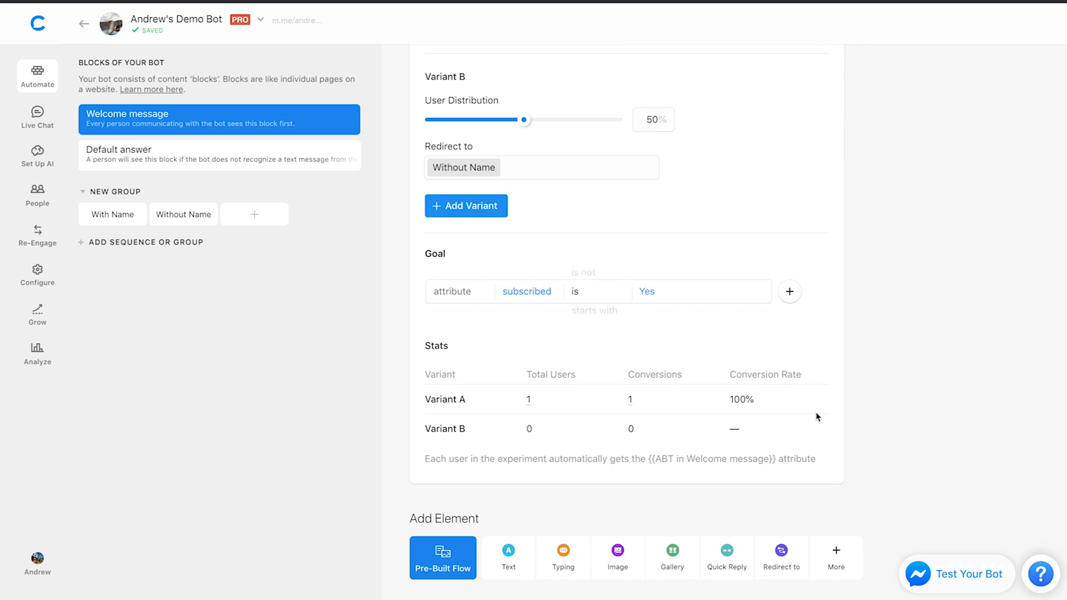
{"action": "mouse_move", "coordinate": [527, 418]}
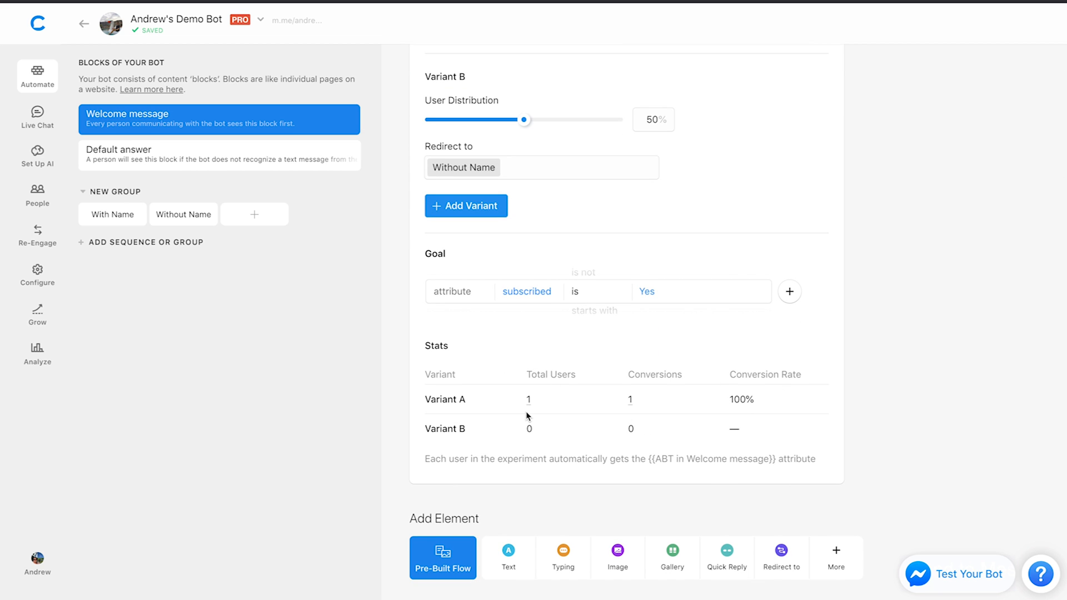
{"action": "mouse_move", "coordinate": [654, 400]}
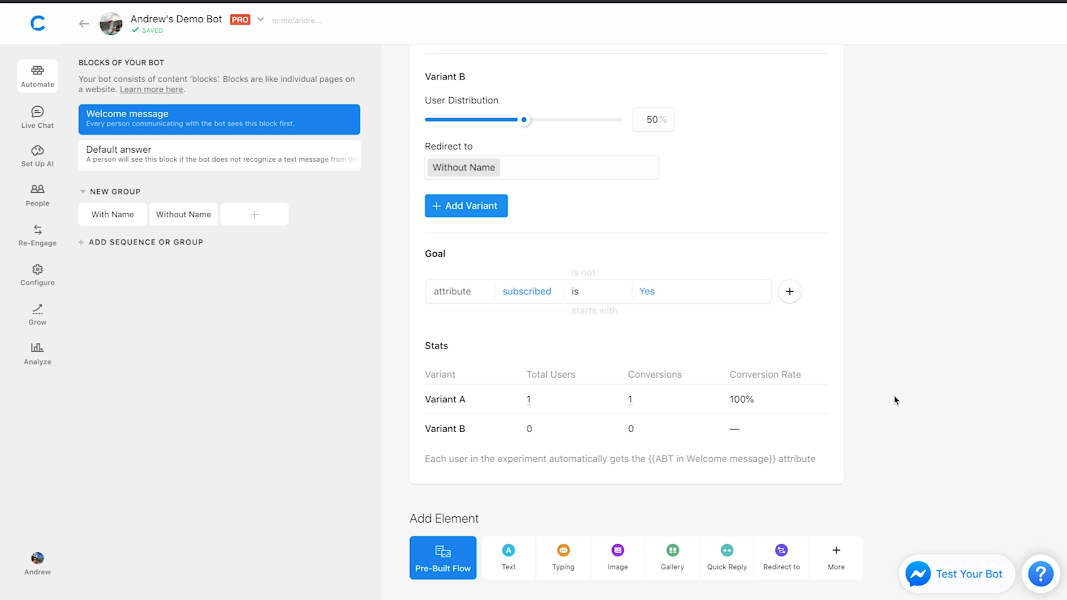
{"action": "mouse_move", "coordinate": [466, 410]}
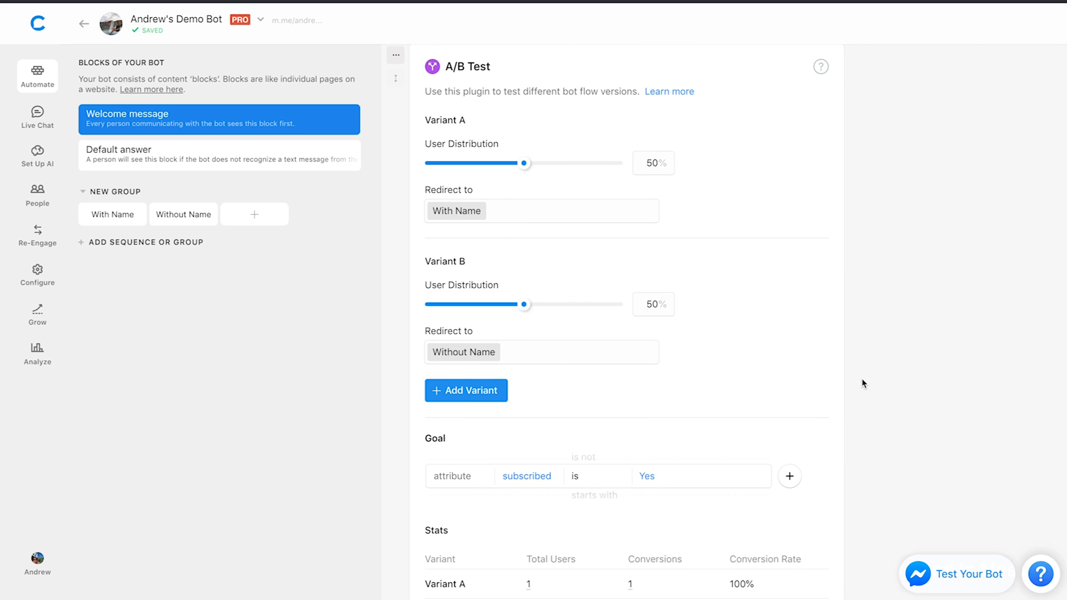
{"action": "scroll", "scroll_direction": "down", "scroll_amount": 3}
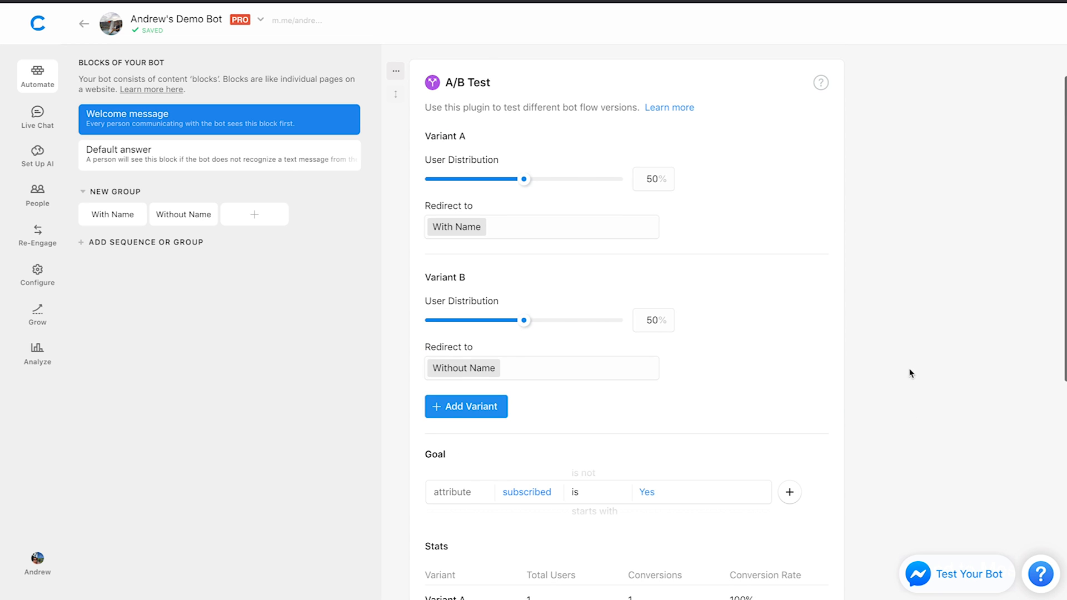
{"action": "mouse_move", "coordinate": [941, 241]}
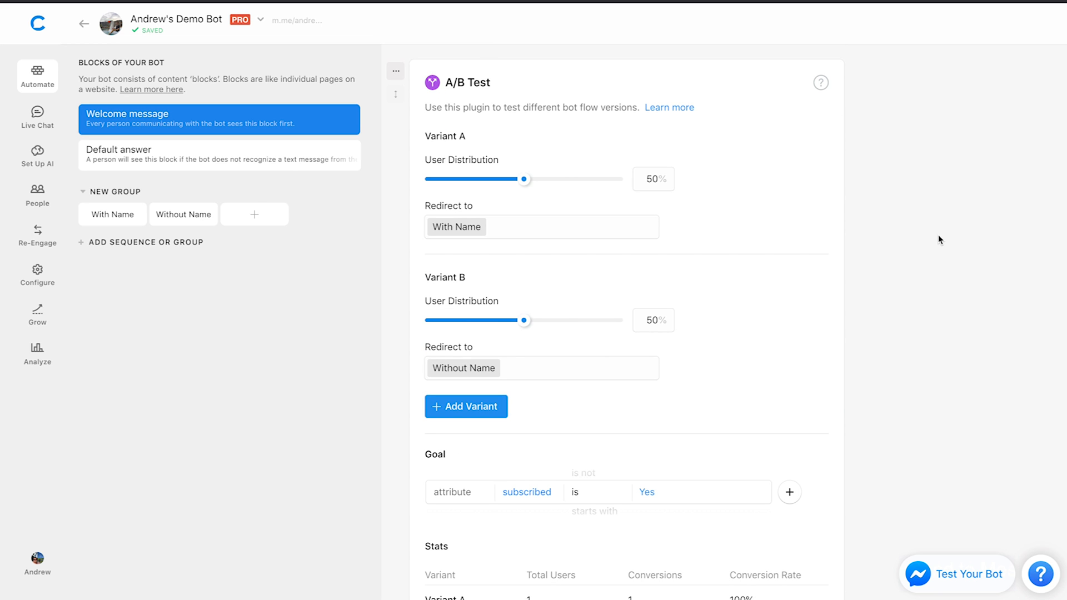